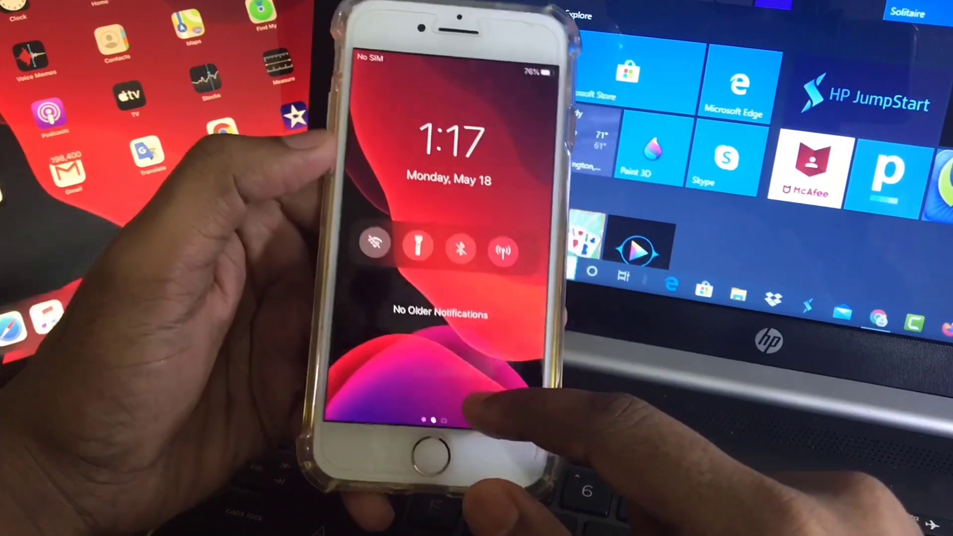
# Step: Toggle Wi-Fi on and off from the Veza lock screen row, then unlock to the home screen
pyautogui.click(375, 243)
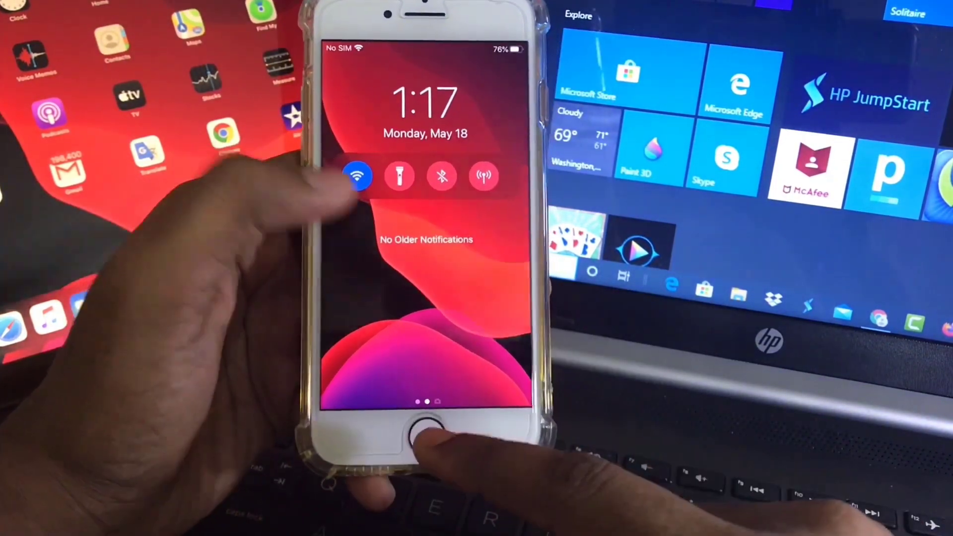
pyautogui.click(357, 175)
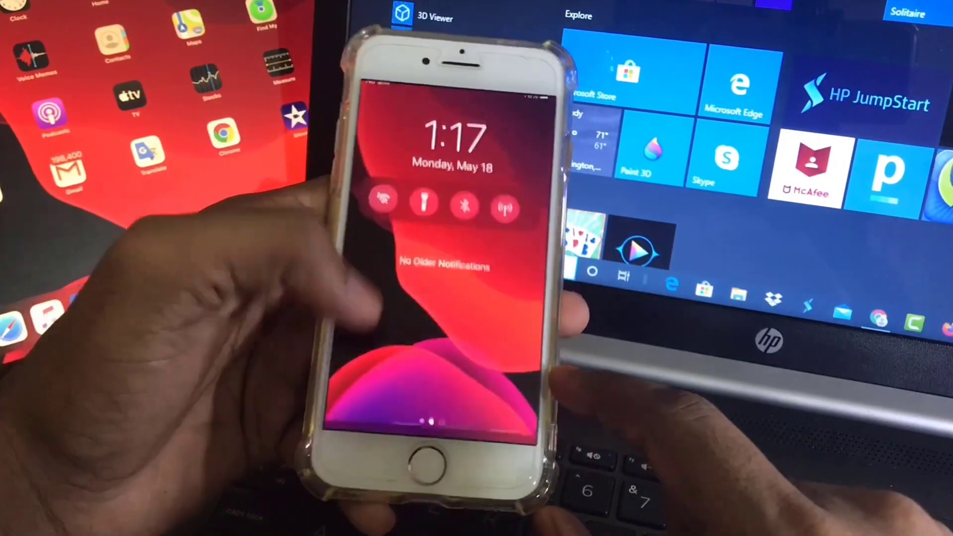
pyautogui.click(383, 198)
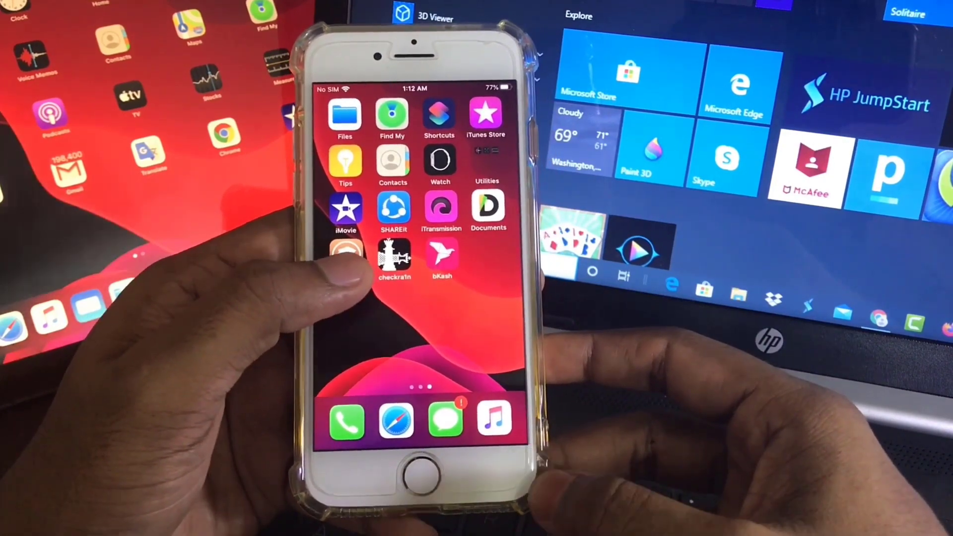
pyautogui.click(396, 258)
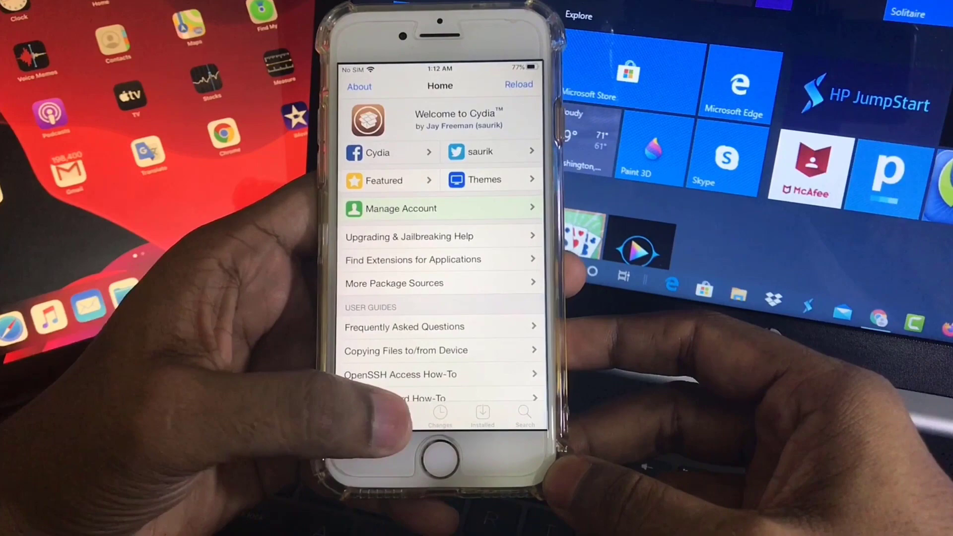
pyautogui.click(406, 419)
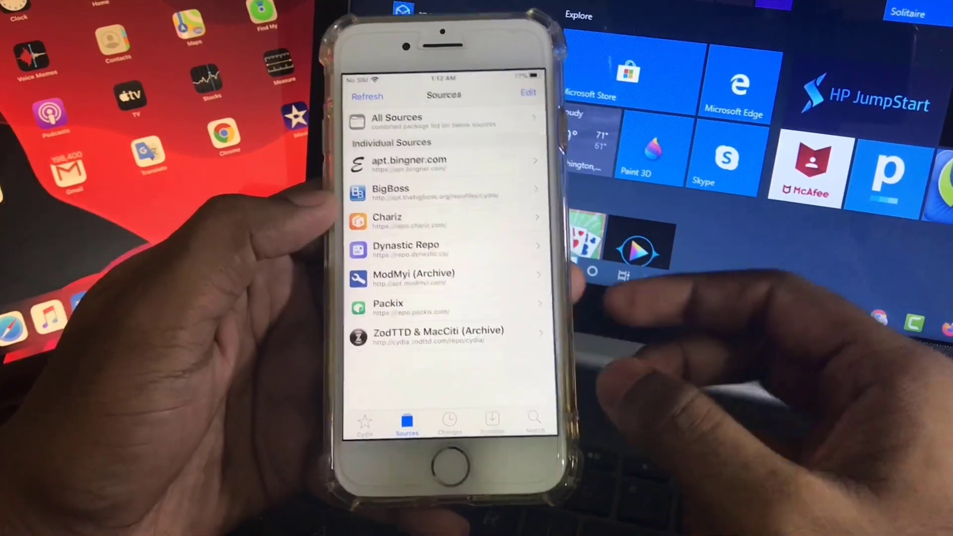
pyautogui.click(527, 93)
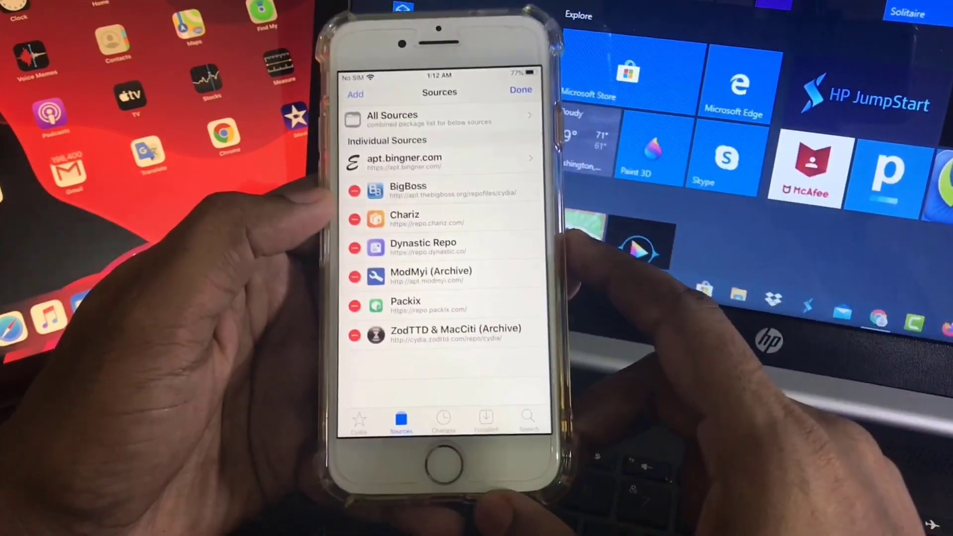
pyautogui.click(356, 94)
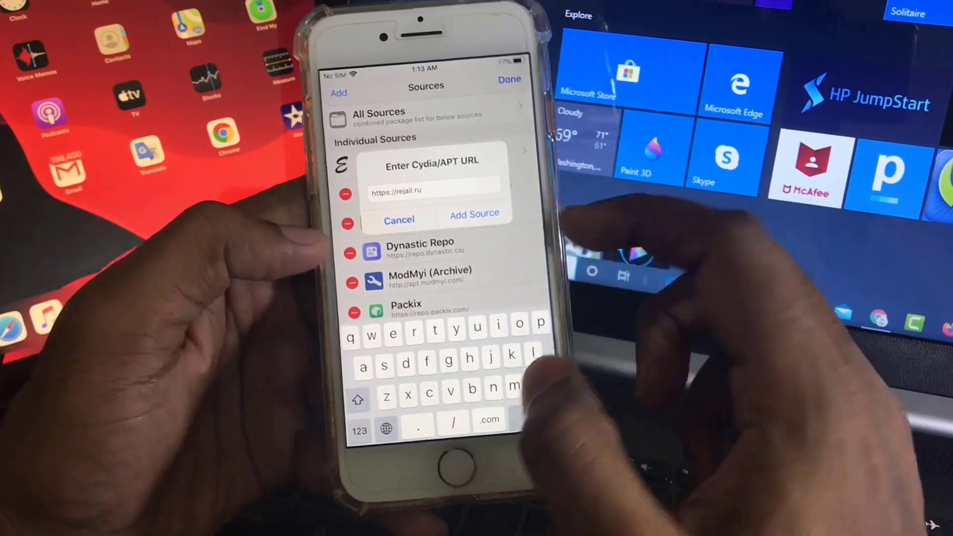
pyautogui.click(474, 214)
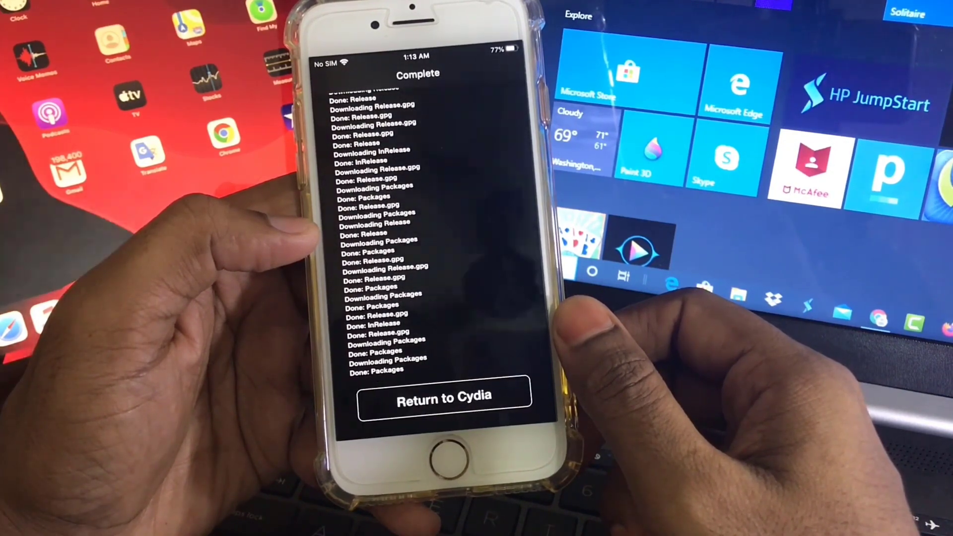
pyautogui.click(445, 399)
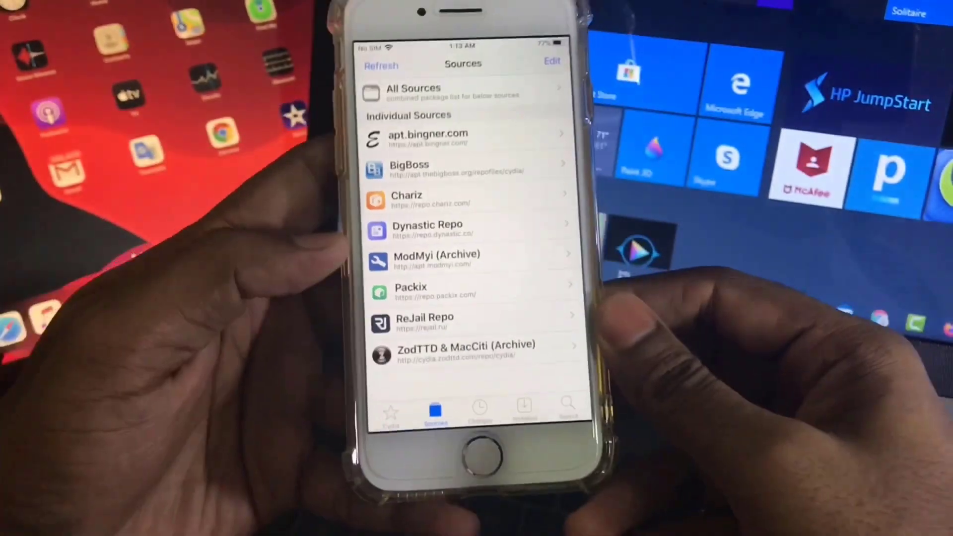
# Step: Search Cydia for Veza and show the ReJail Repo package details by ApexTweaks
pyautogui.click(543, 413)
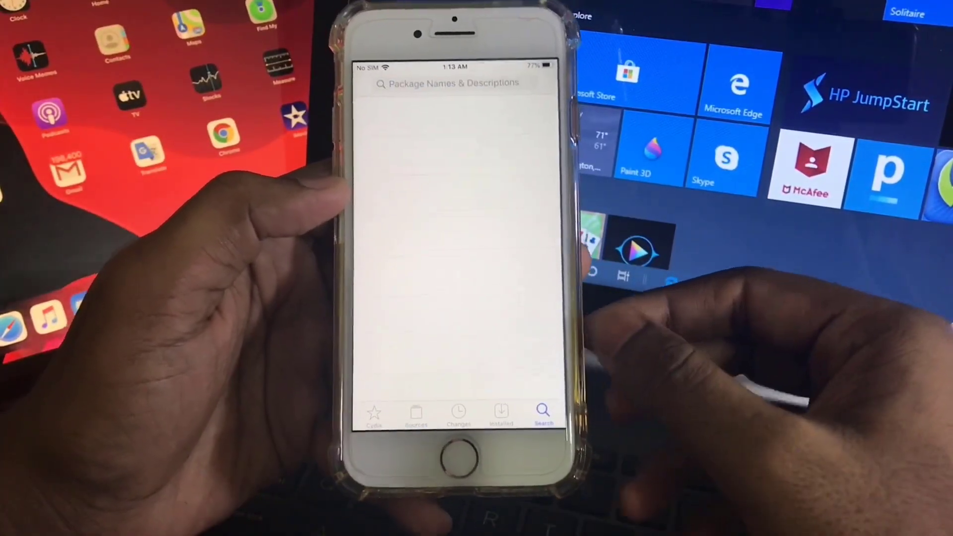
pyautogui.click(450, 83)
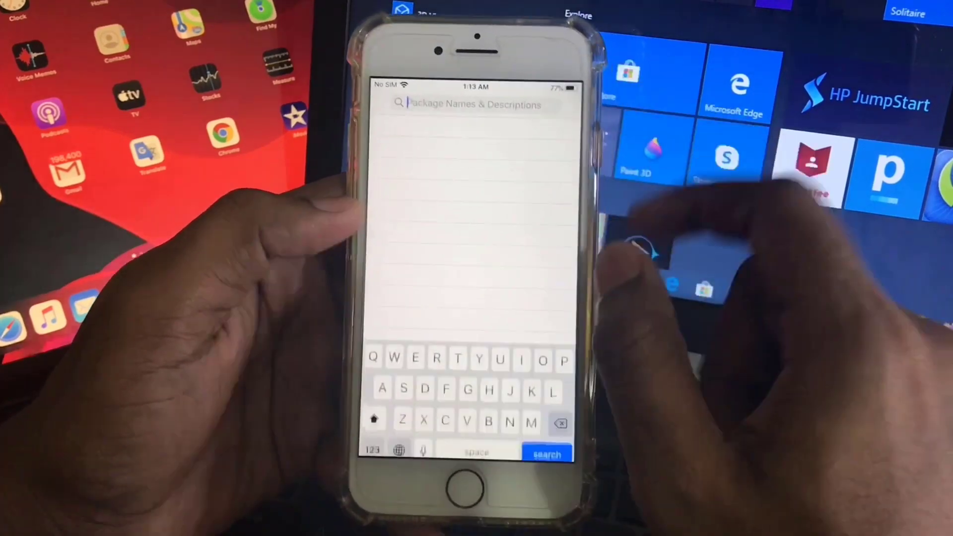
pyautogui.write('Veza')
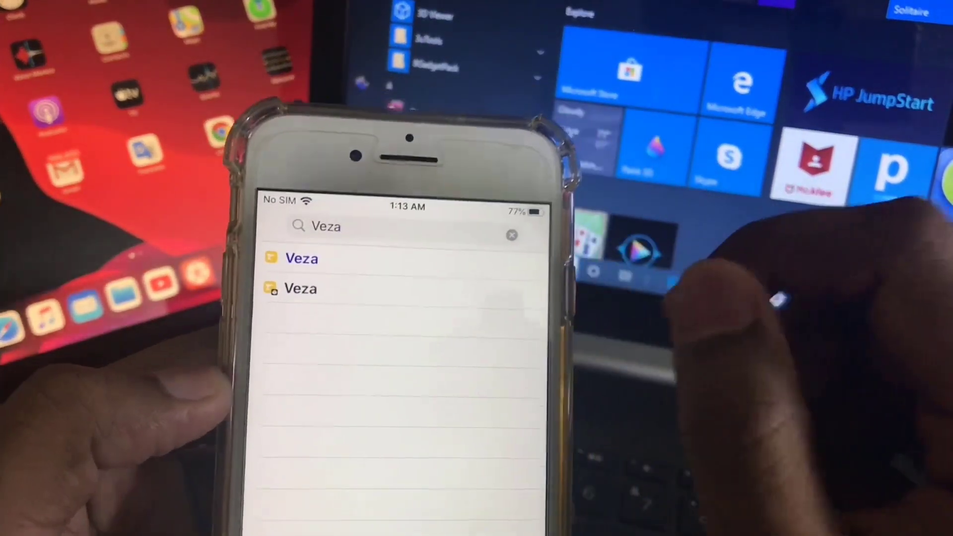
pyautogui.click(300, 258)
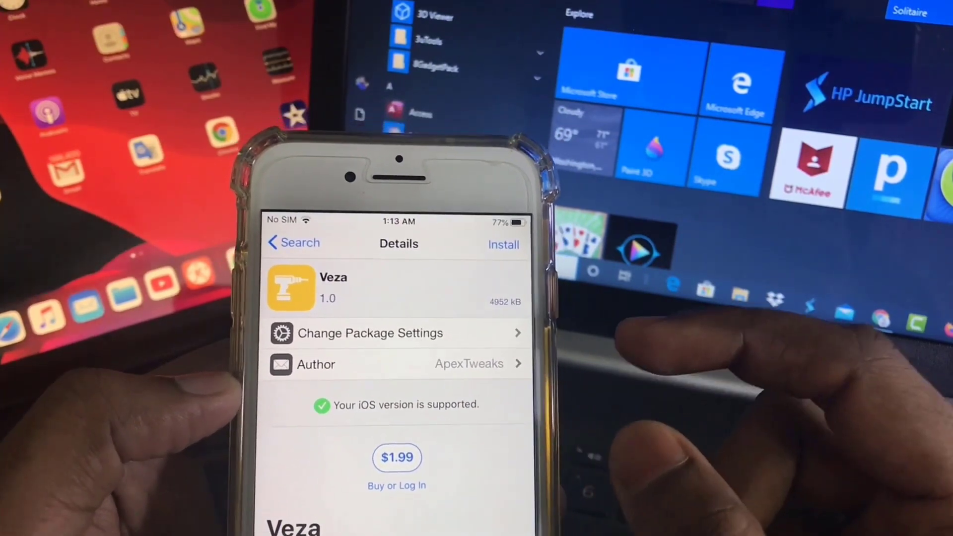
pyautogui.click(294, 243)
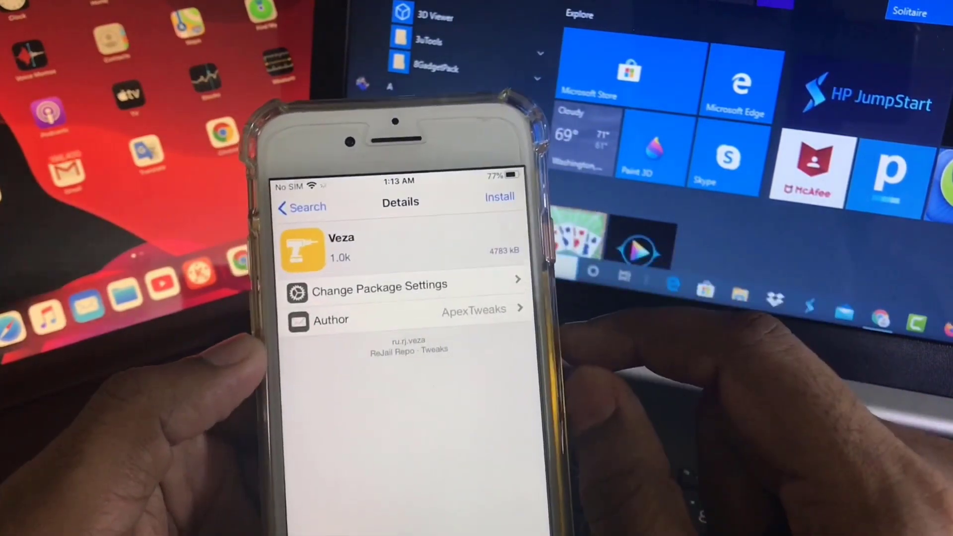
pyautogui.scroll(-3)
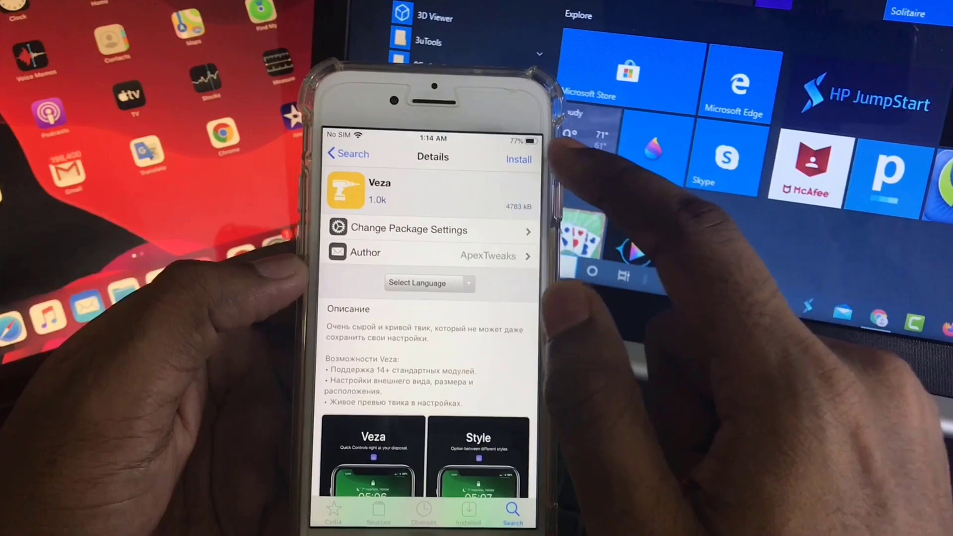
# Step: Confirm the Veza install and restart SpringBoard to load the tweak
pyautogui.click(518, 158)
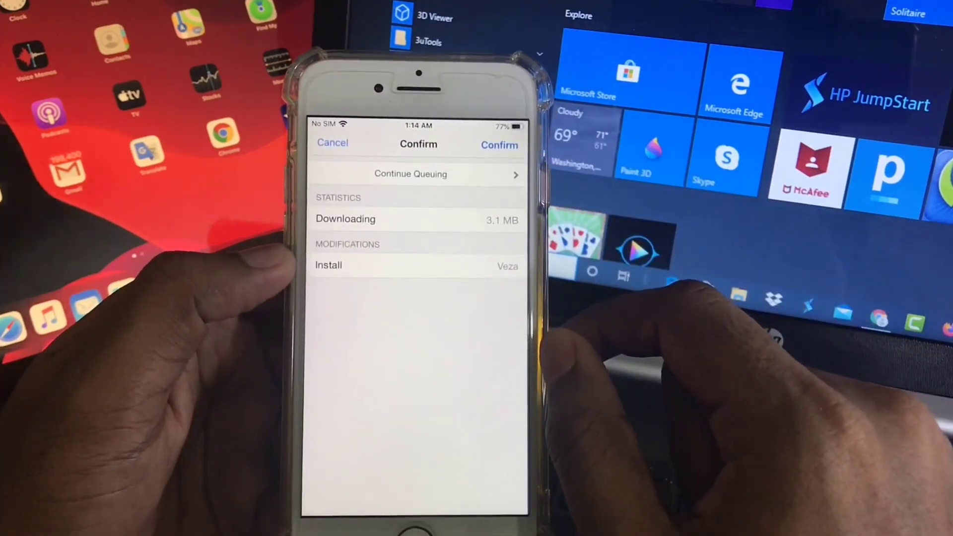
pyautogui.click(499, 145)
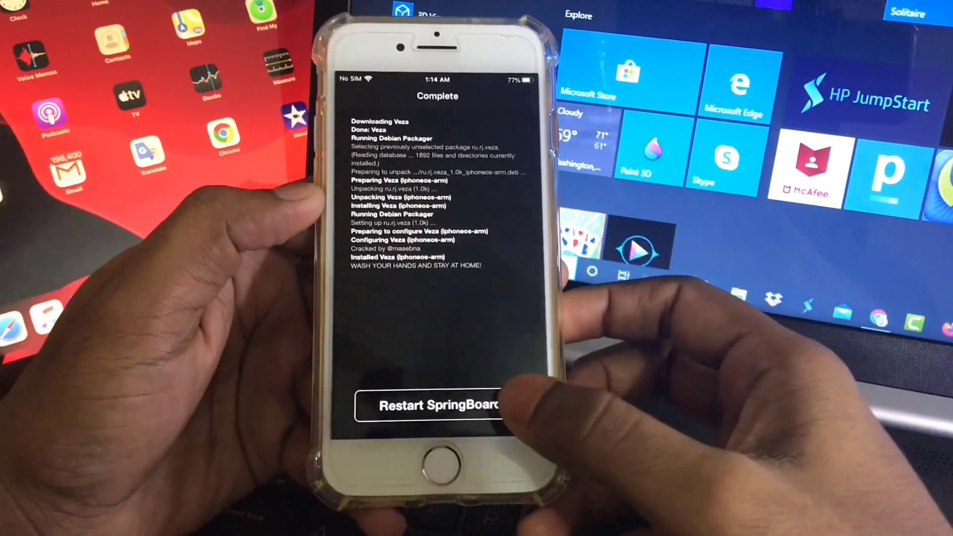
pyautogui.click(430, 405)
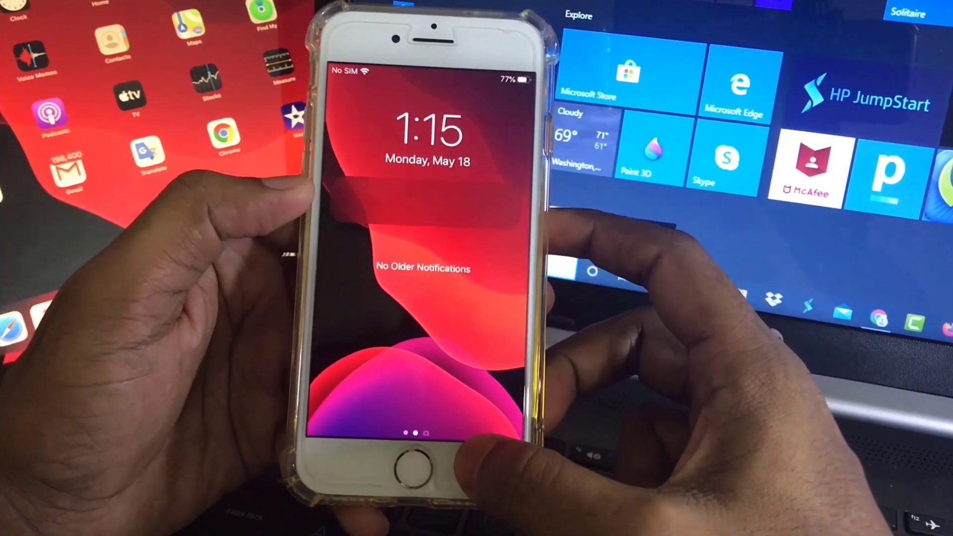
# Step: Scroll Settings down to Veza and enter its Preferences page
pyautogui.click(421, 461)
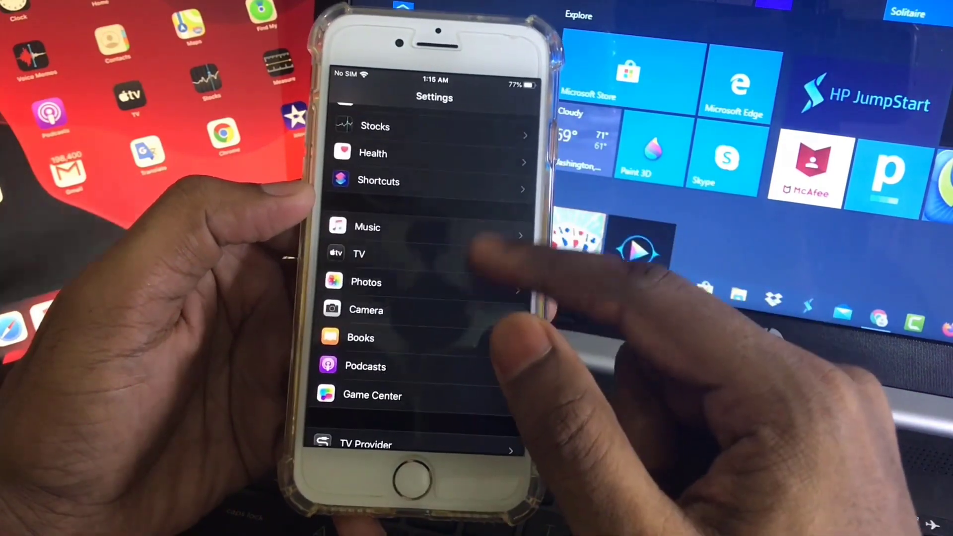
pyautogui.scroll(-3)
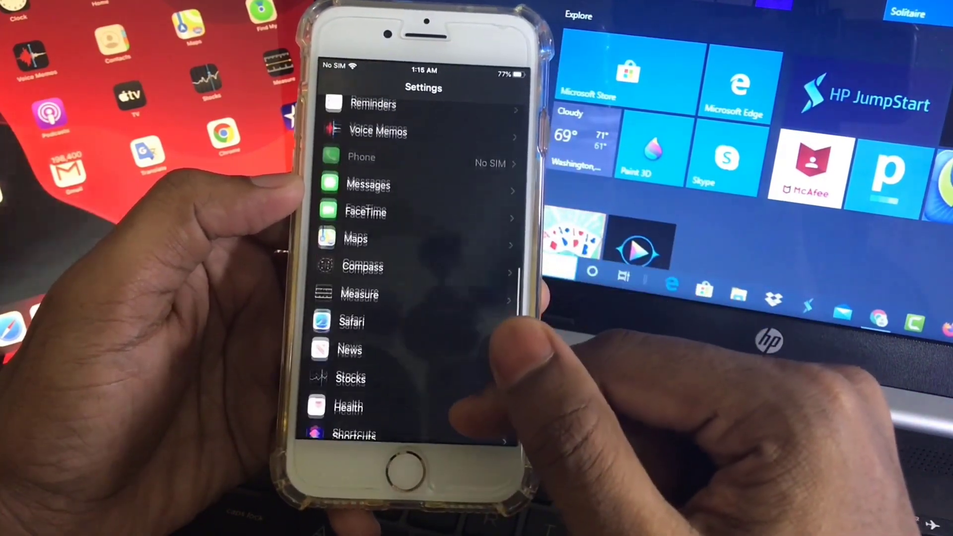
pyautogui.scroll(-3)
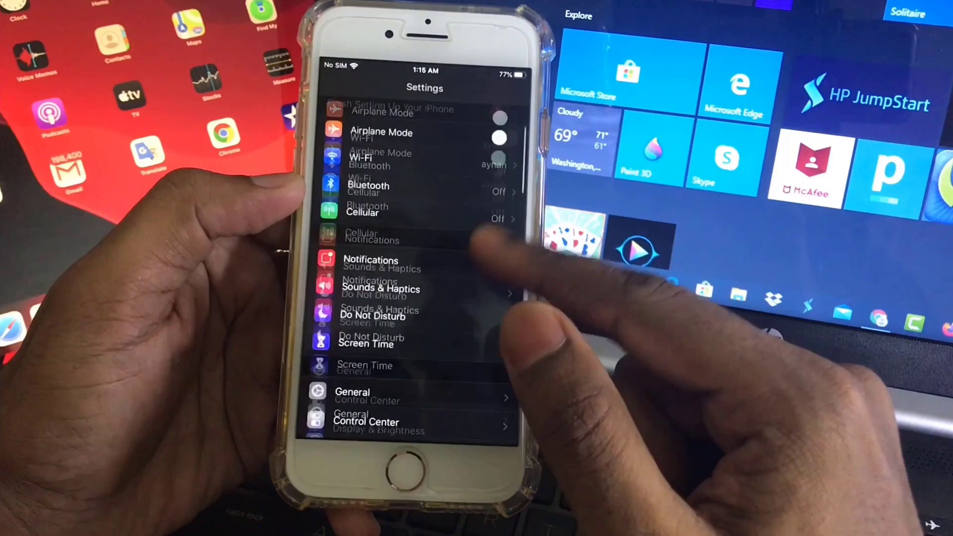
pyautogui.scroll(-3)
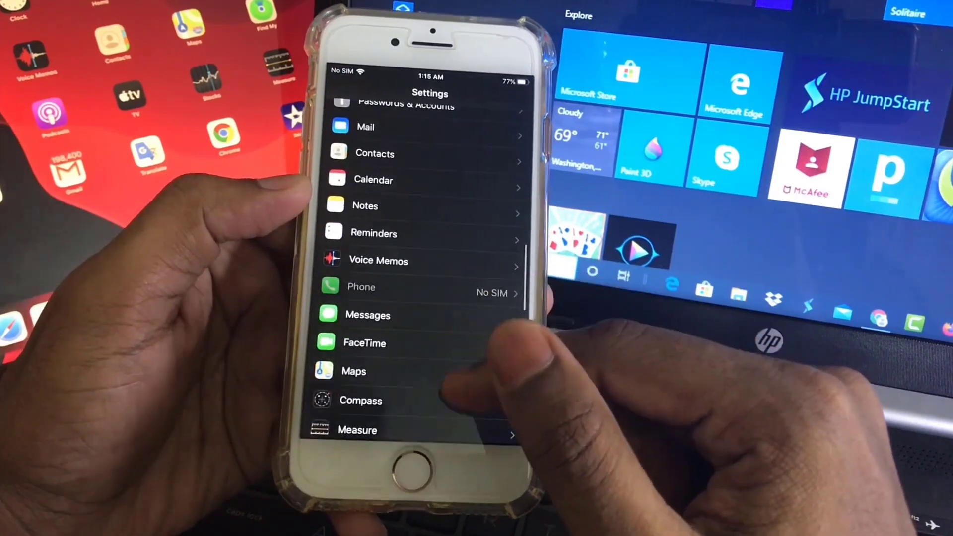
pyautogui.scroll(-3)
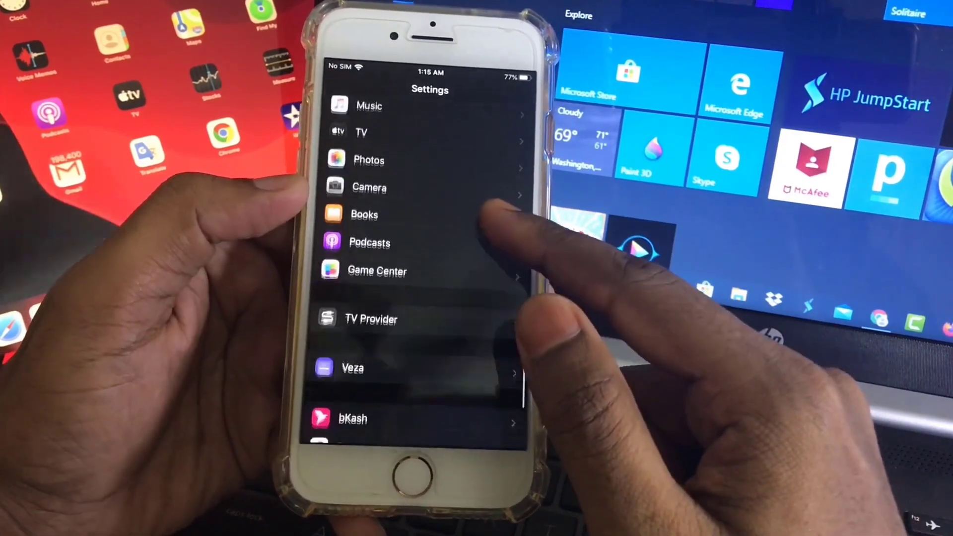
pyautogui.click(353, 367)
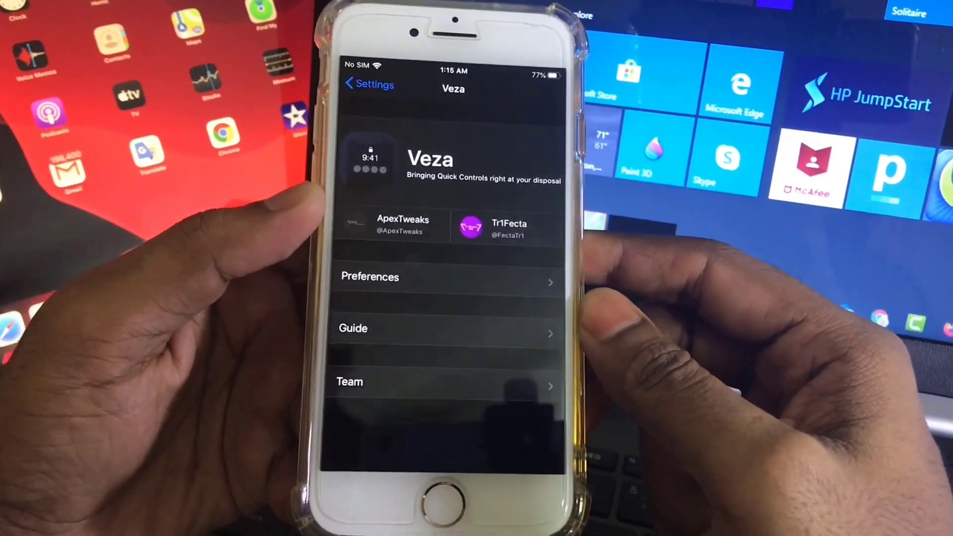
pyautogui.click(370, 277)
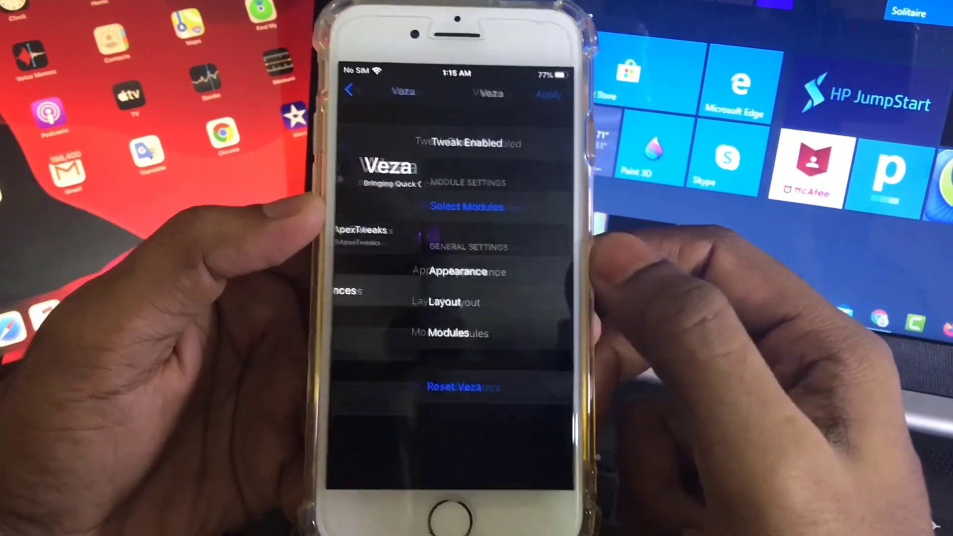
# Step: Try the Quick Actions appearance, revert to Normal, and return to Veza's preferences
pyautogui.click(456, 271)
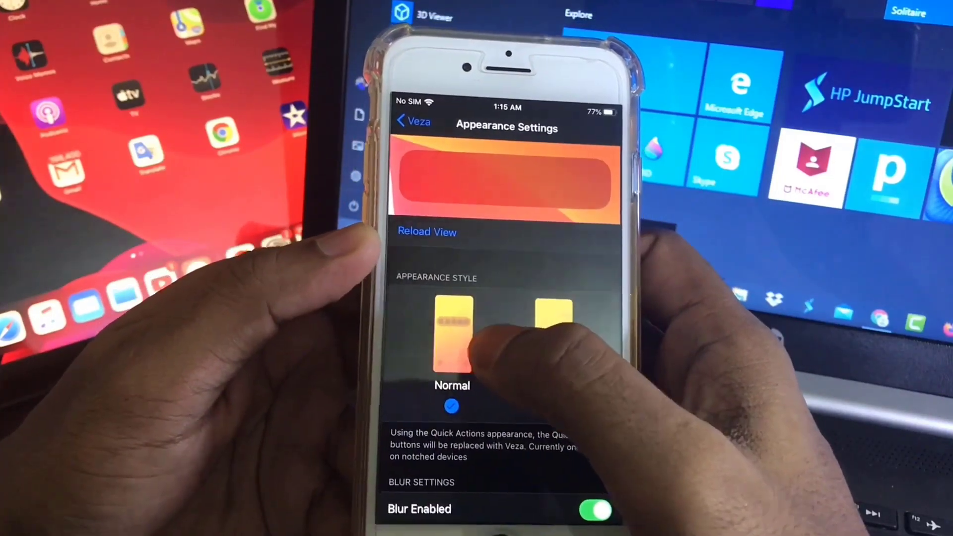
pyautogui.click(503, 361)
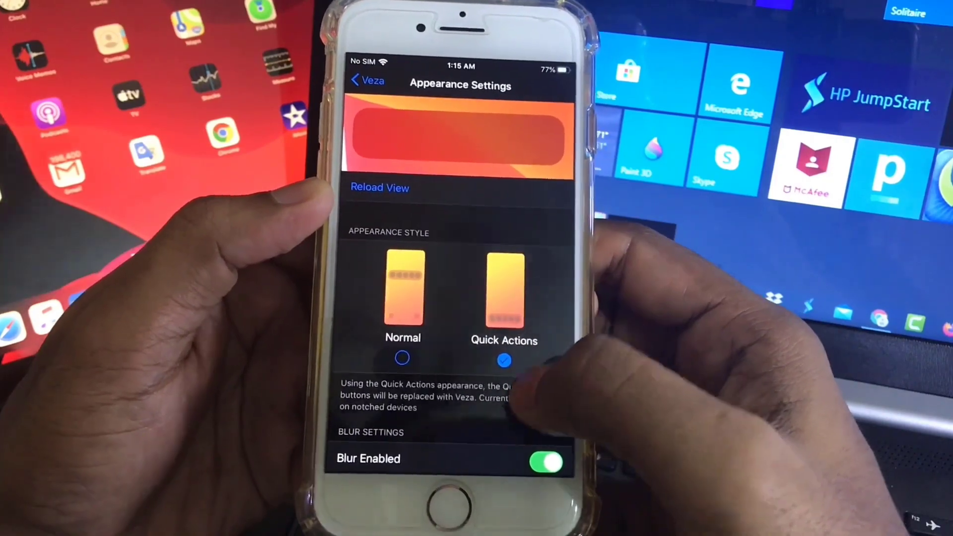
pyautogui.click(397, 364)
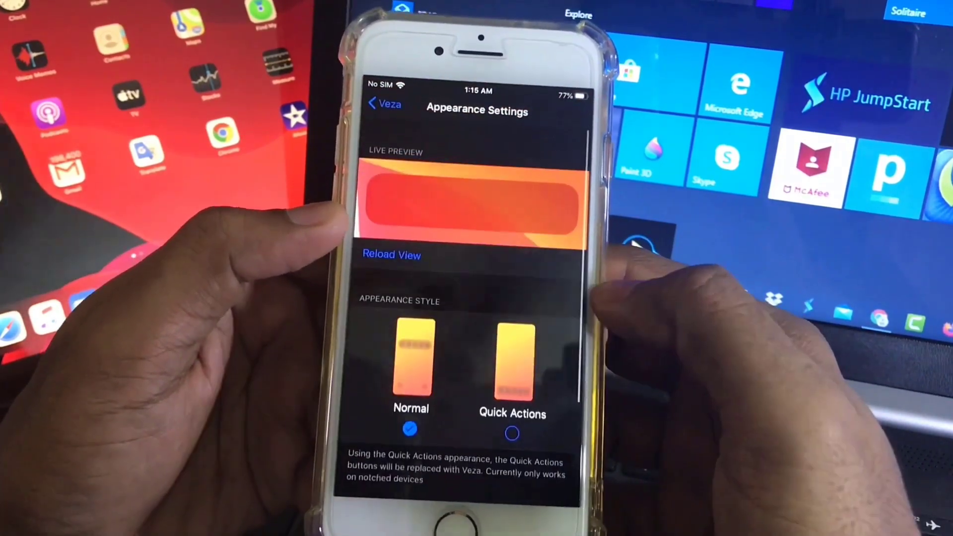
pyautogui.click(382, 105)
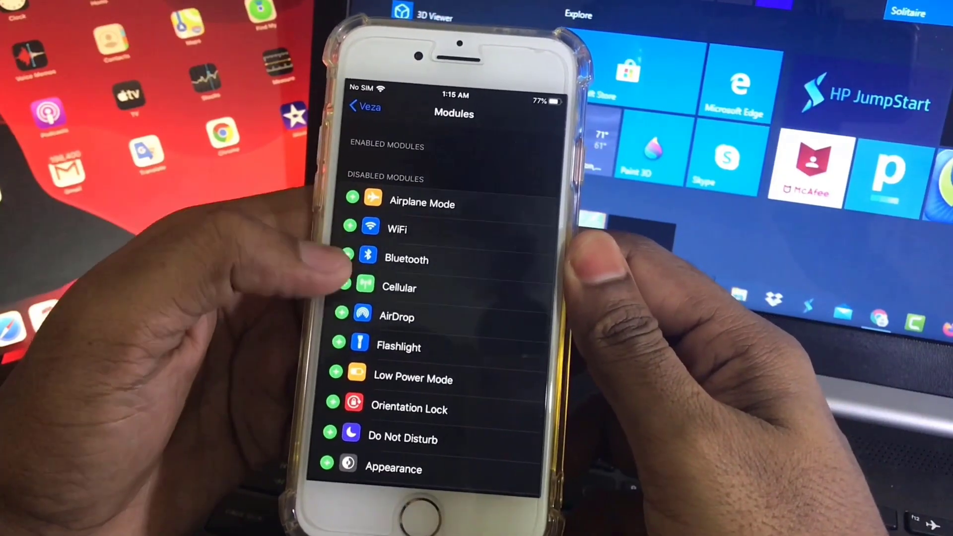
# Step: Enable a quick toggle module, apply the settings and confirm the respring
pyautogui.click(350, 229)
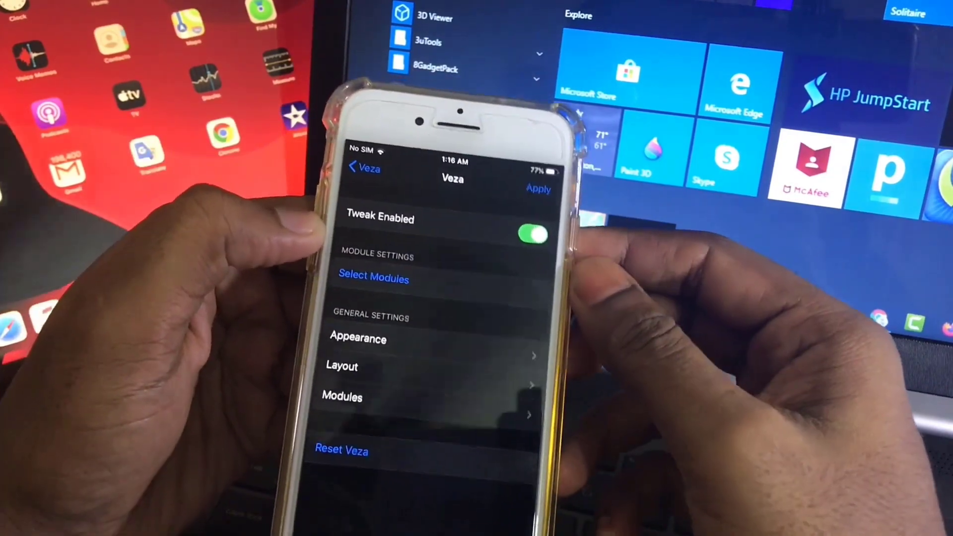
pyautogui.click(537, 189)
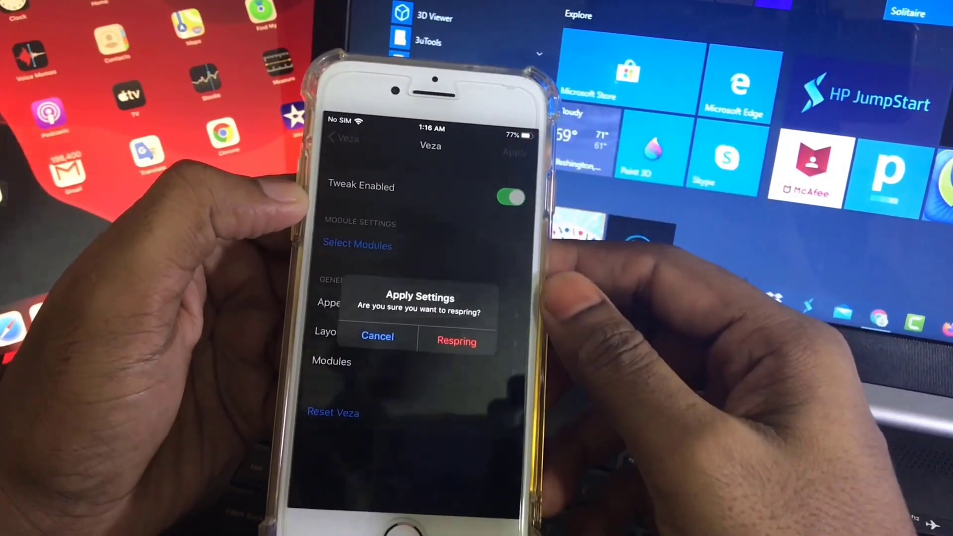
pyautogui.click(377, 336)
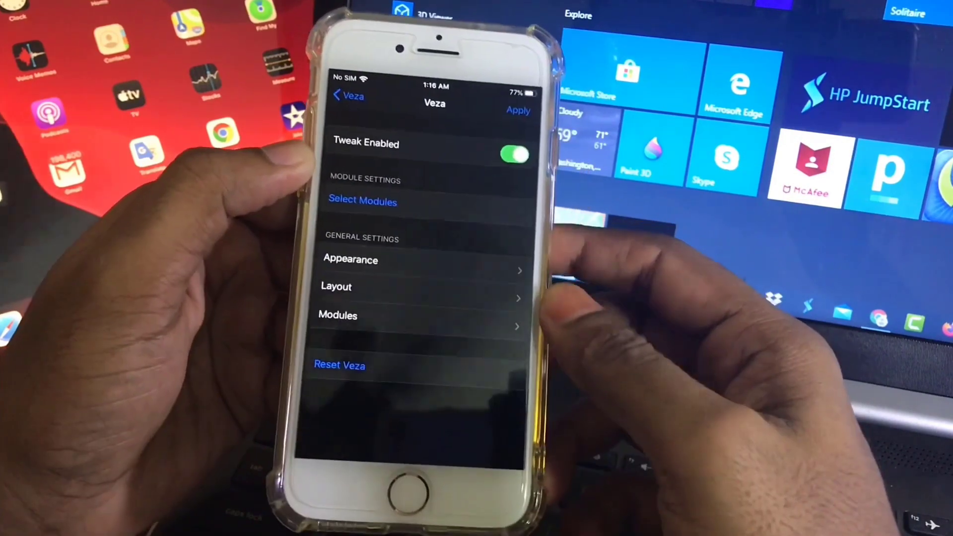